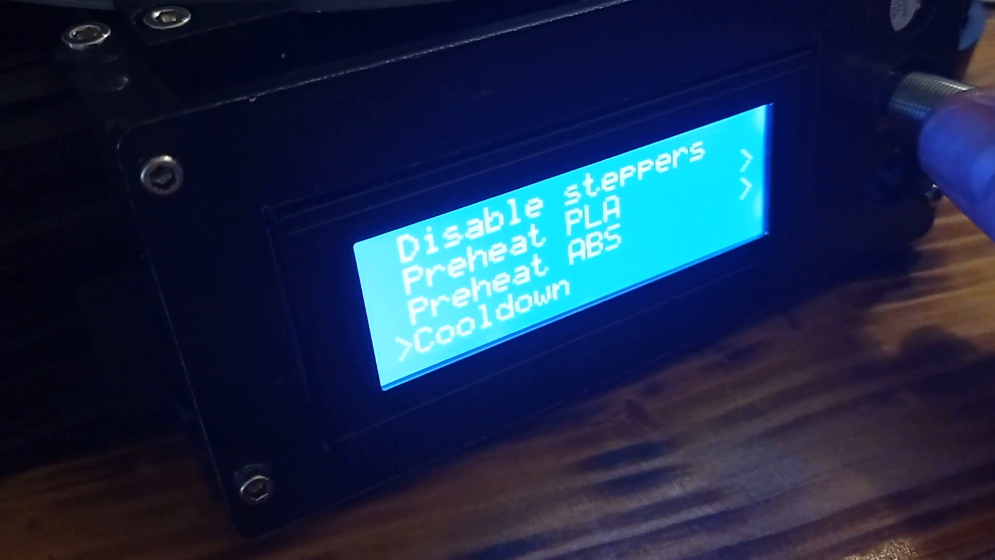
scroll(up, 3)
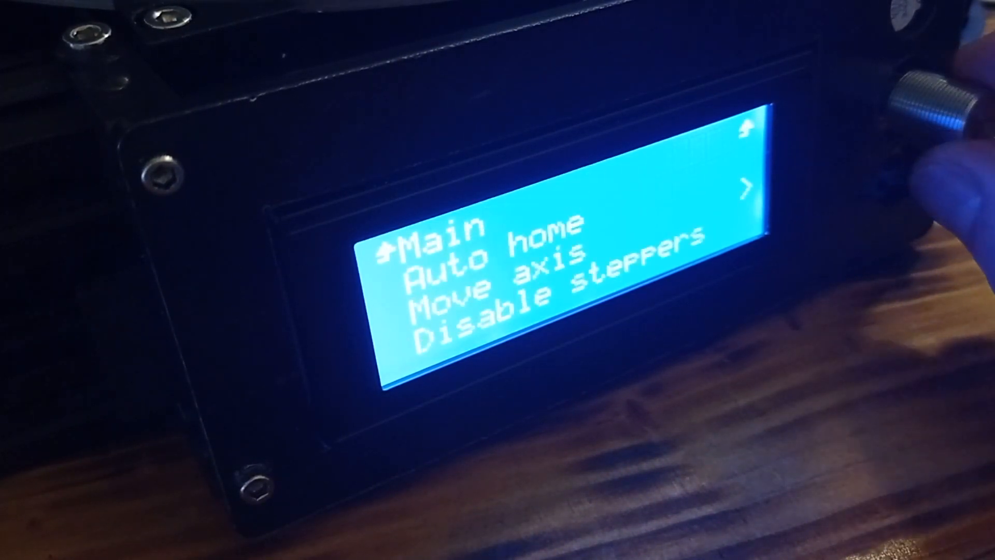